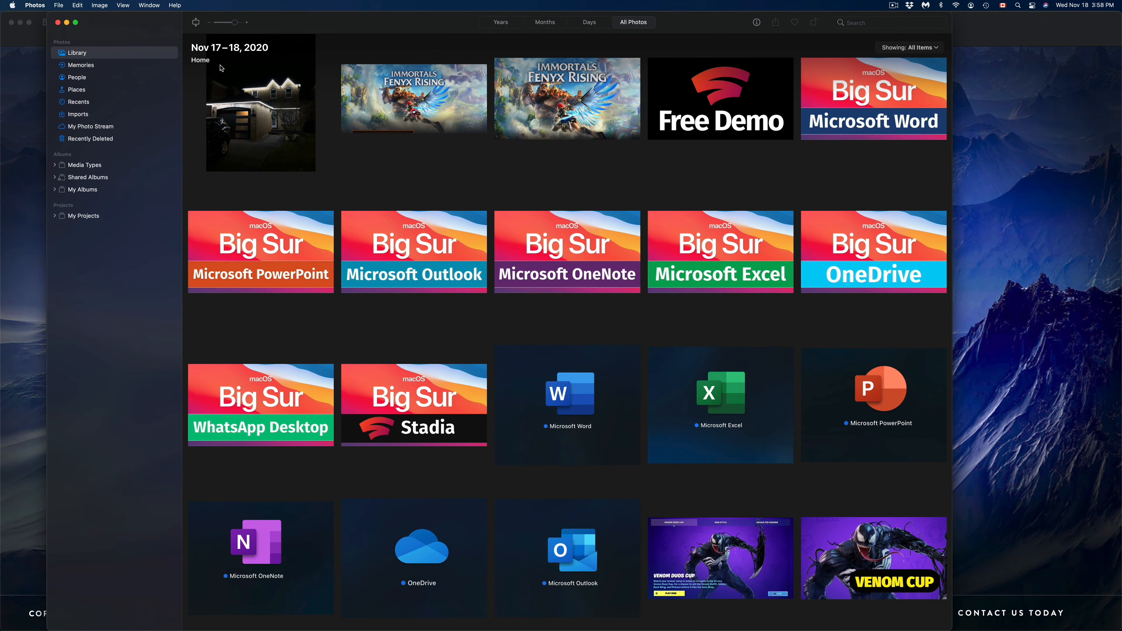
Focus the Photos window and scroll the library up to the Big Sur banner images
{"action": "left_click", "coordinate": [74, 22]}
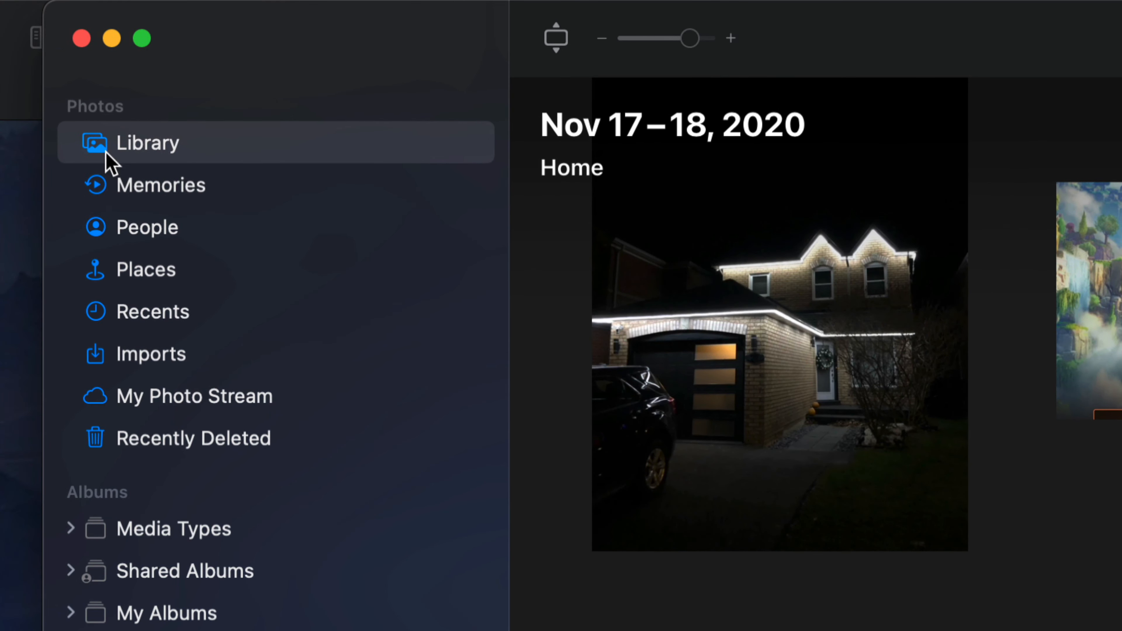
{"action": "mouse_move", "coordinate": [154, 426]}
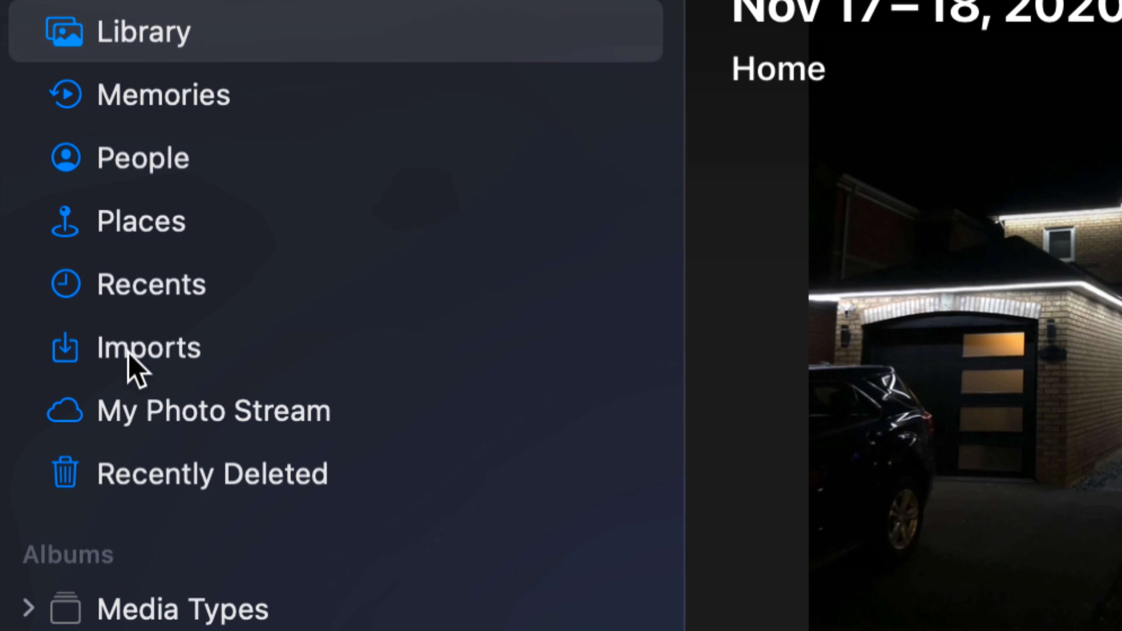
{"action": "scroll", "scroll_direction": "up", "scroll_amount": 3}
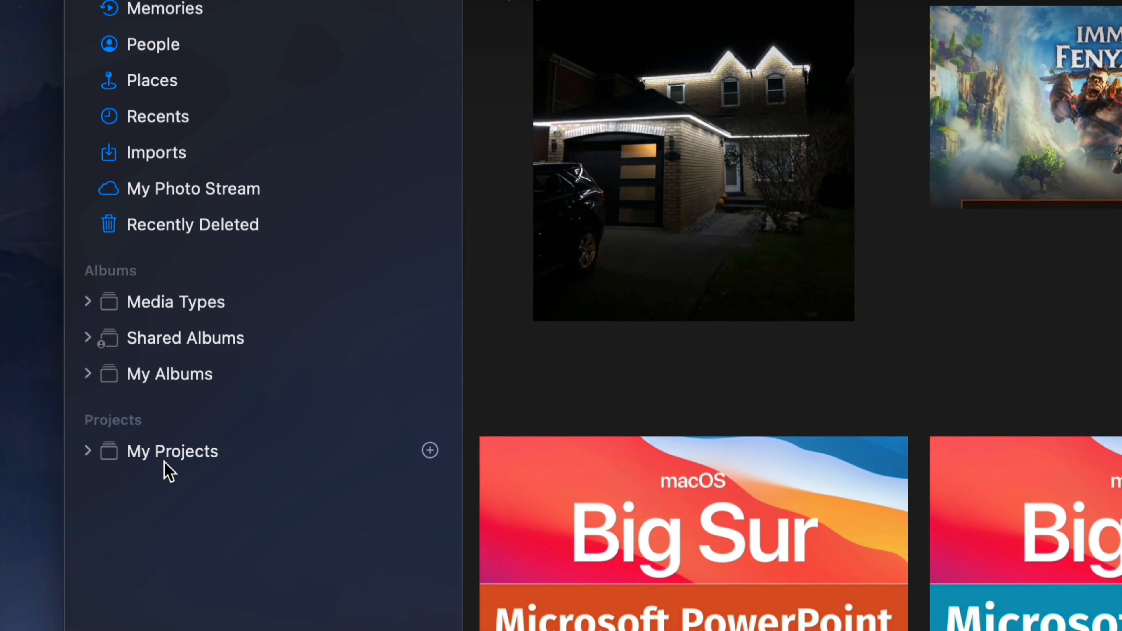
{"action": "mouse_move", "coordinate": [197, 479]}
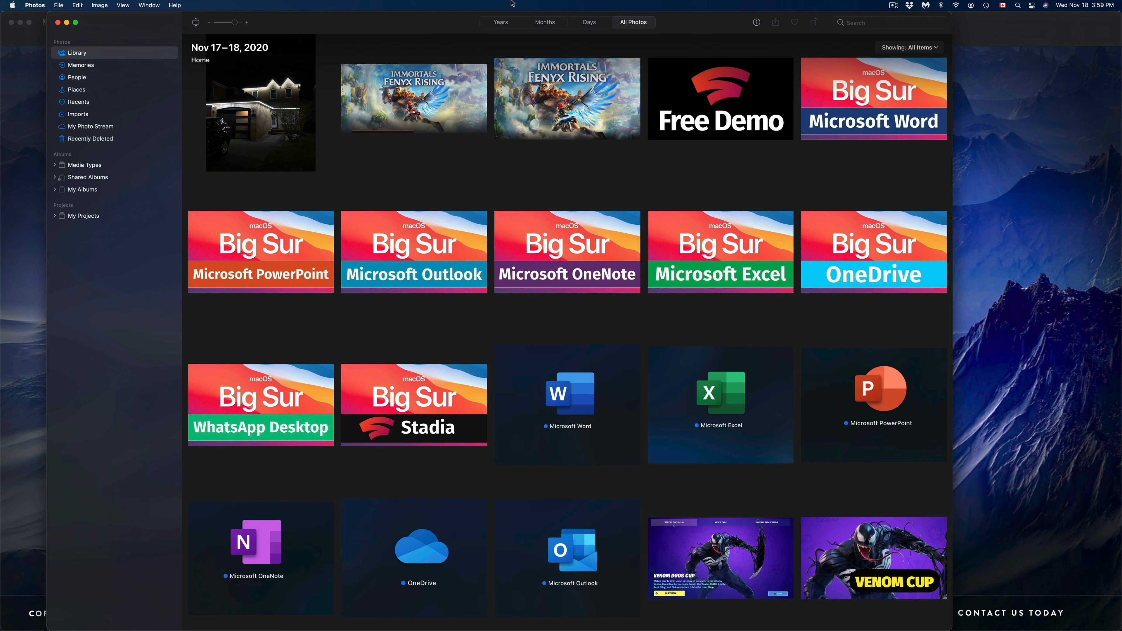
{"action": "mouse_move", "coordinate": [721, 108]}
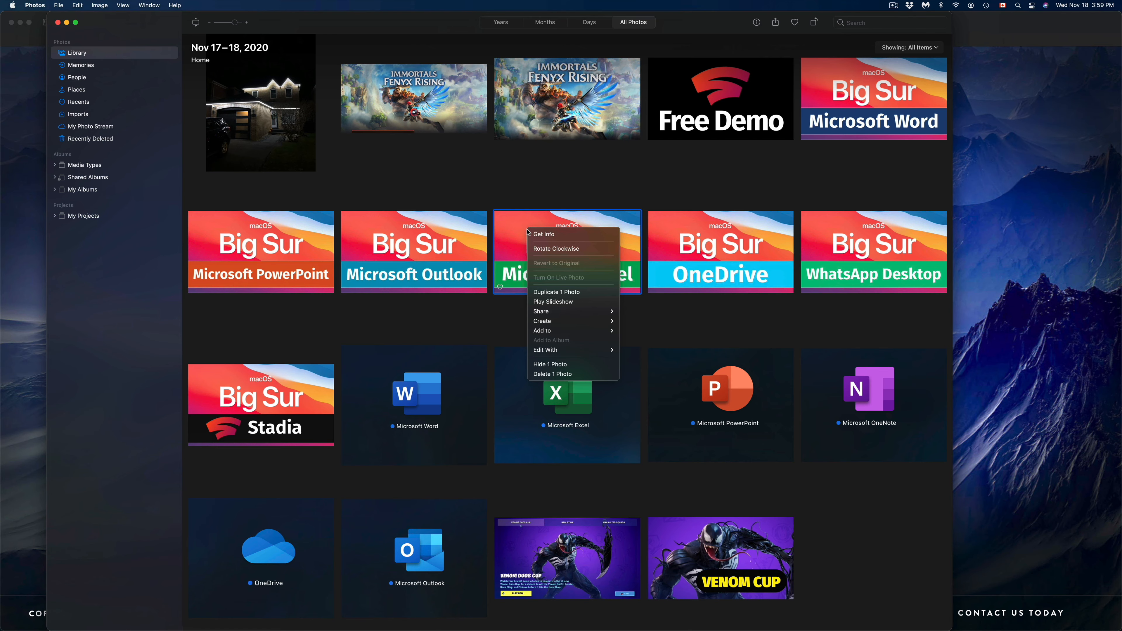
{"action": "mouse_move", "coordinate": [568, 374]}
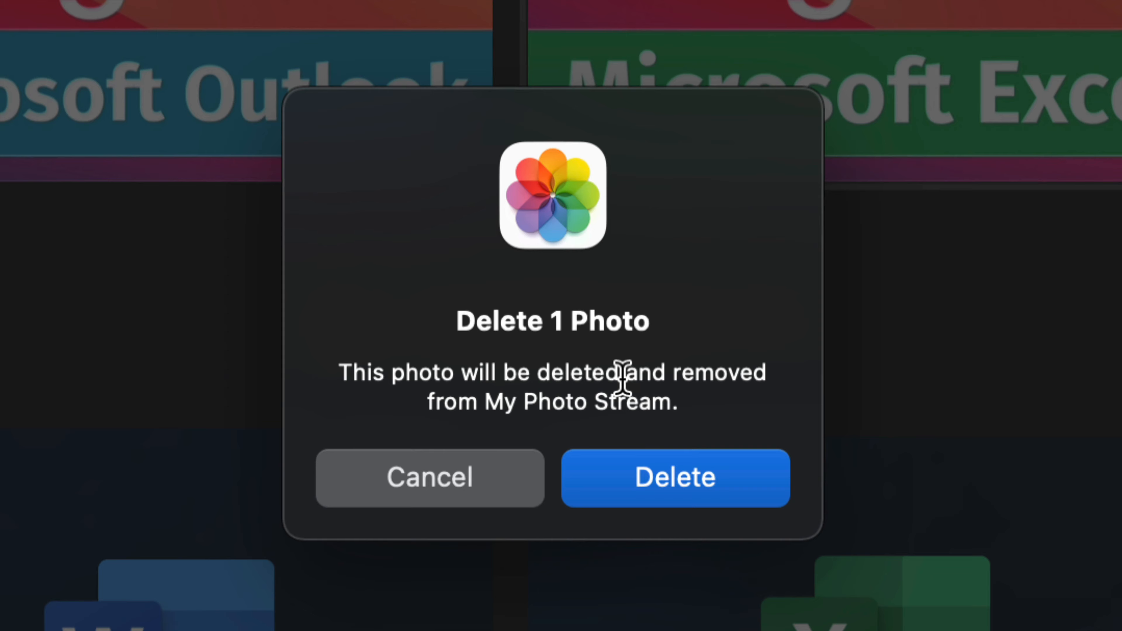
{"action": "mouse_move", "coordinate": [629, 486]}
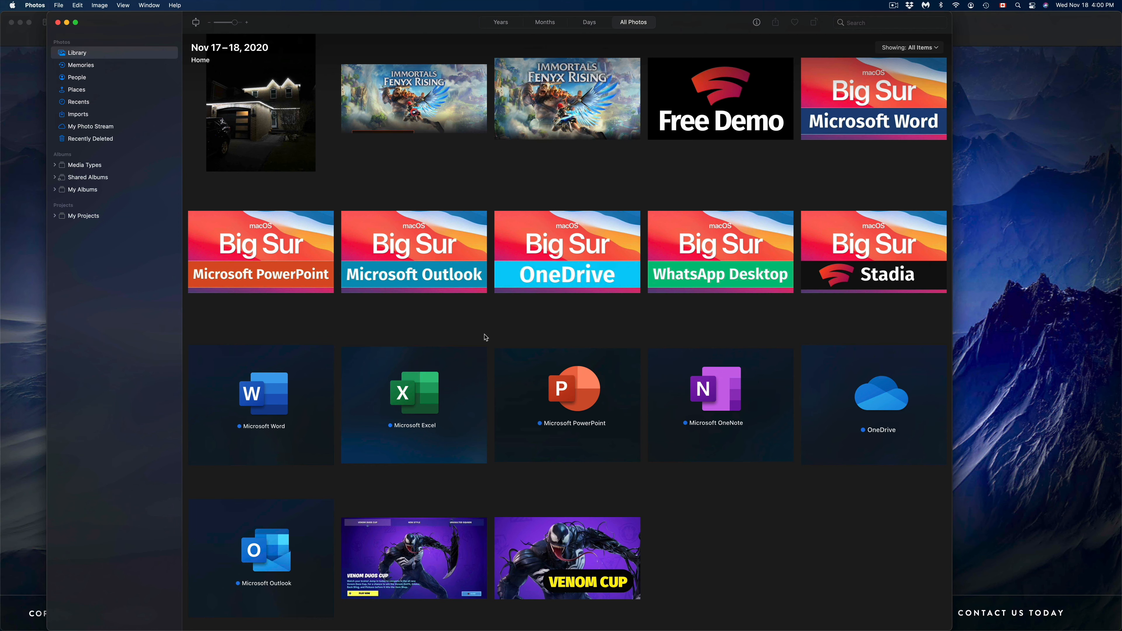
{"action": "mouse_move", "coordinate": [760, 496]}
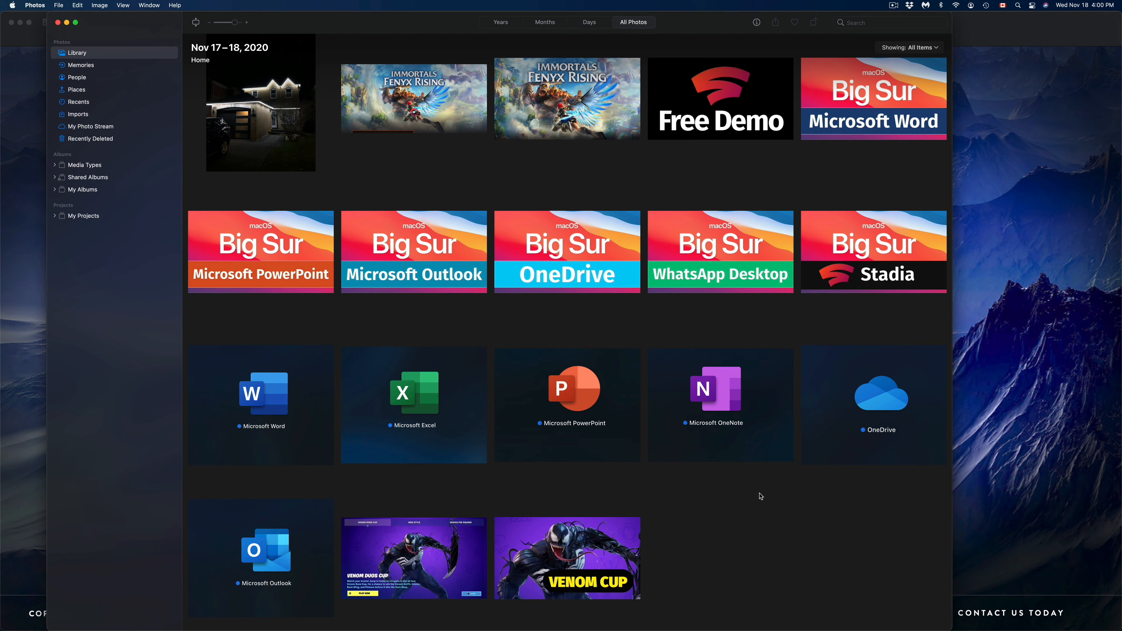
{"action": "mouse_move", "coordinate": [768, 567]}
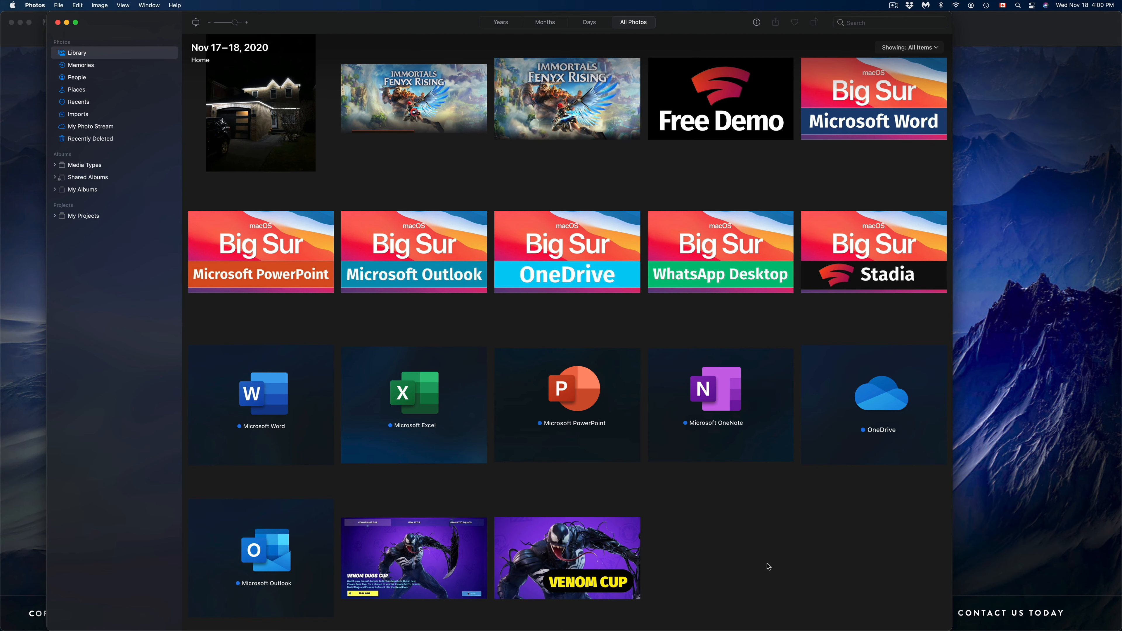
{"action": "key", "text": "cmd+a"}
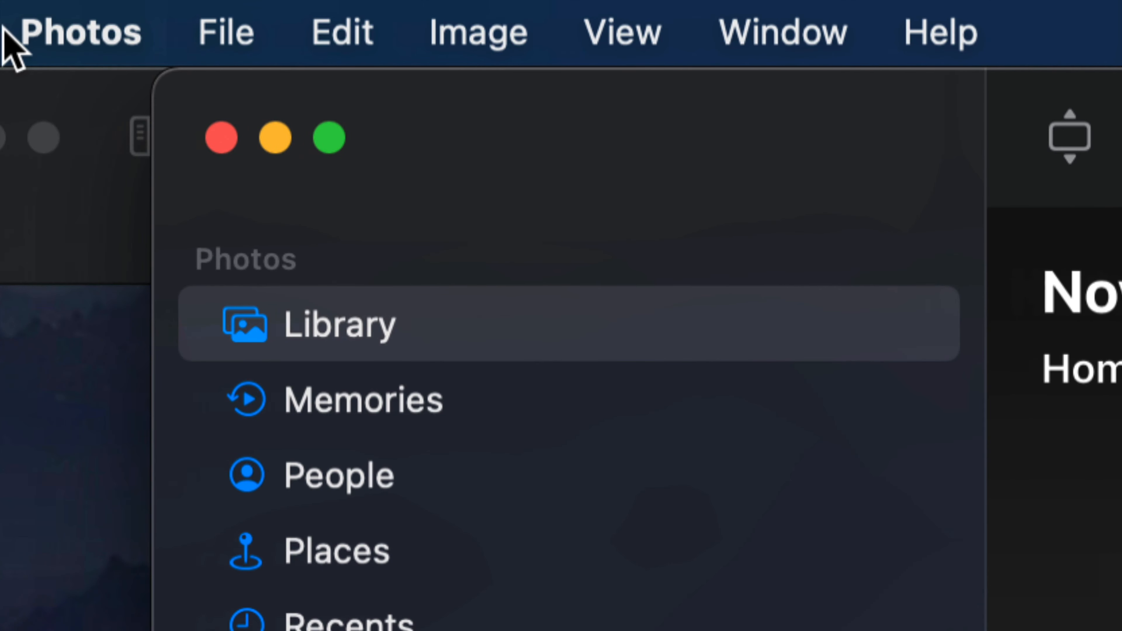
Use the Edit menu to select every photo and video in the library for removal
{"action": "left_click", "coordinate": [341, 32]}
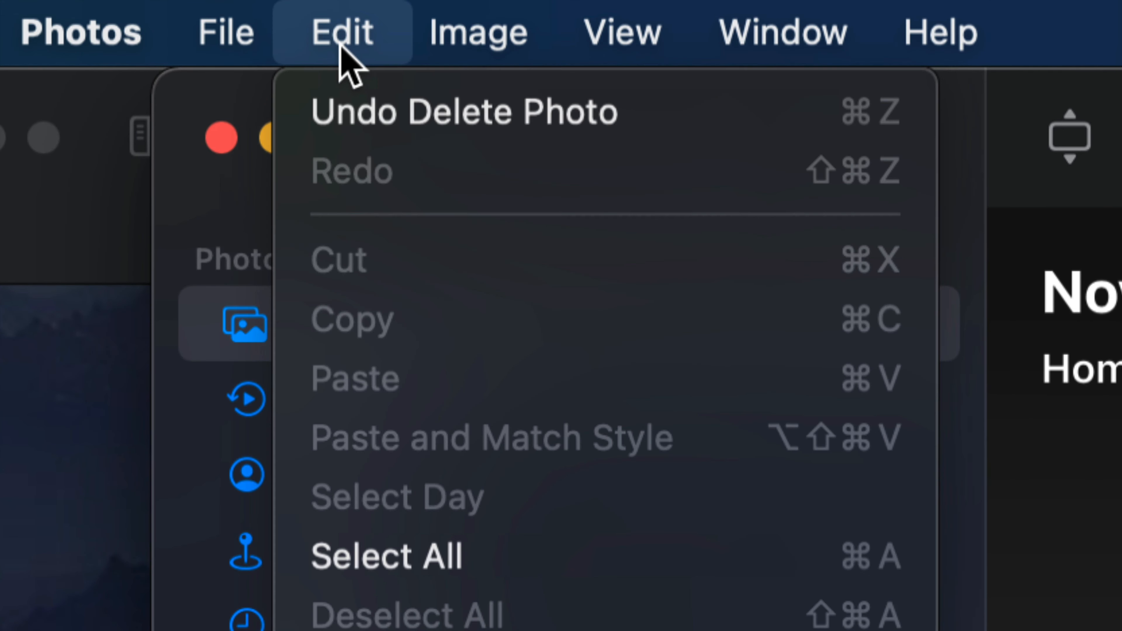
{"action": "mouse_move", "coordinate": [585, 558]}
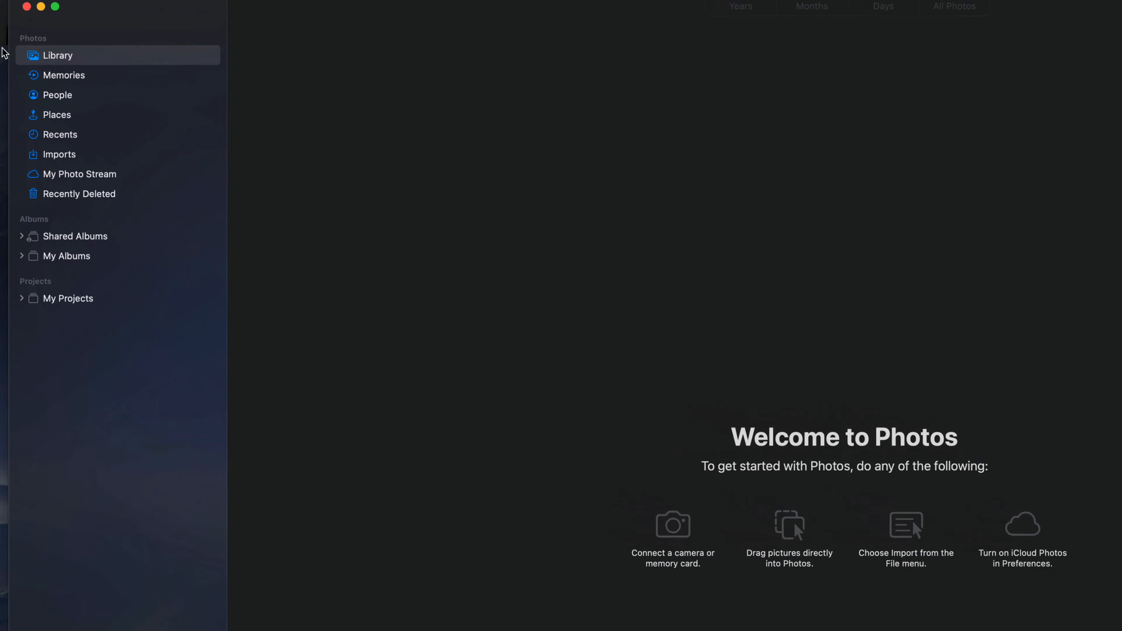
Confirm People, Imports and the other sidebar sections hold no leftover items
{"action": "left_click", "coordinate": [57, 95]}
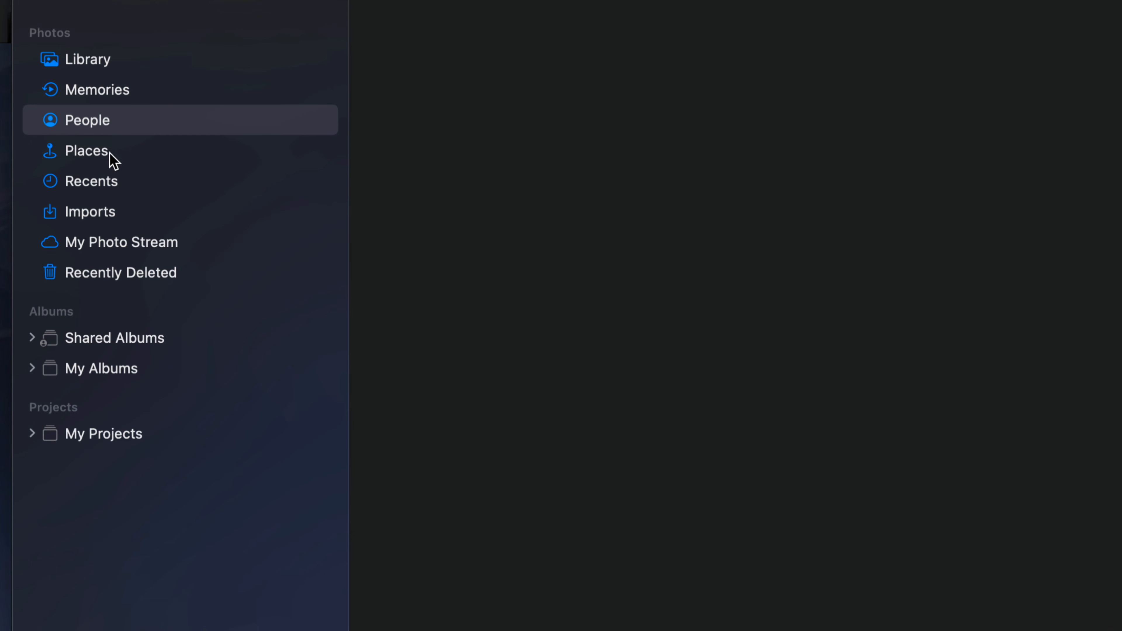
{"action": "left_click", "coordinate": [90, 211]}
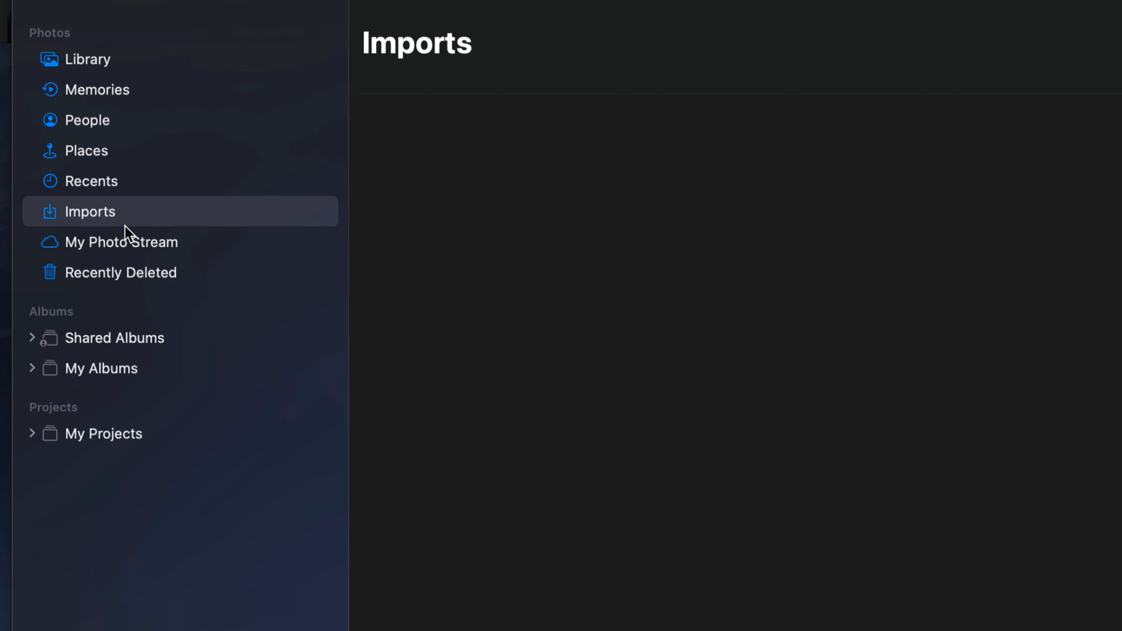
{"action": "left_click", "coordinate": [122, 242]}
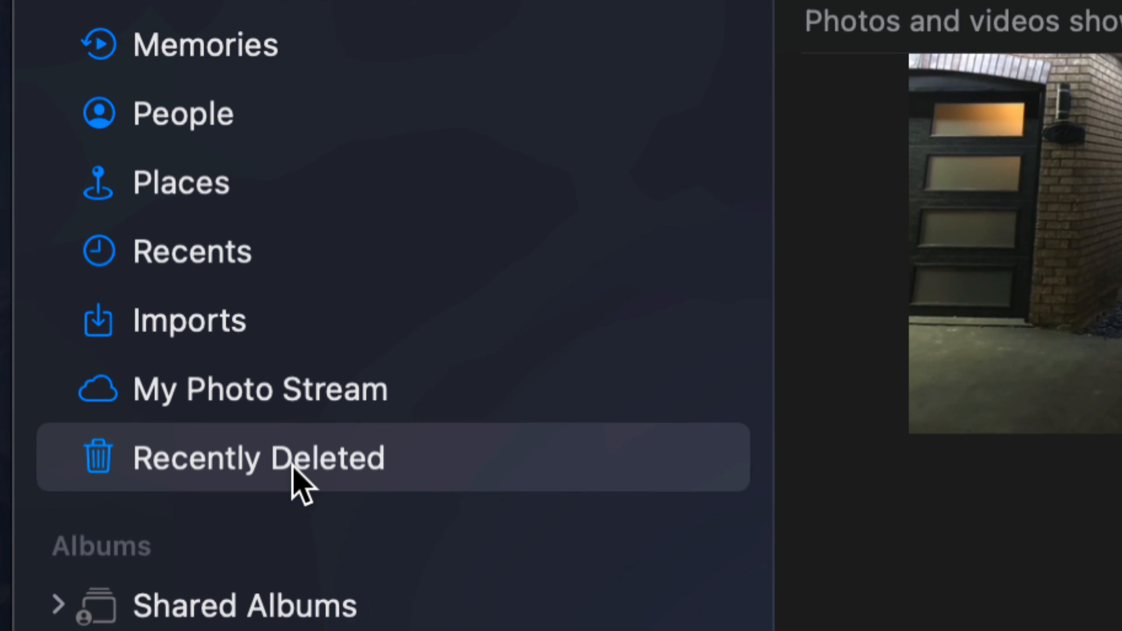
{"action": "left_click", "coordinate": [259, 456]}
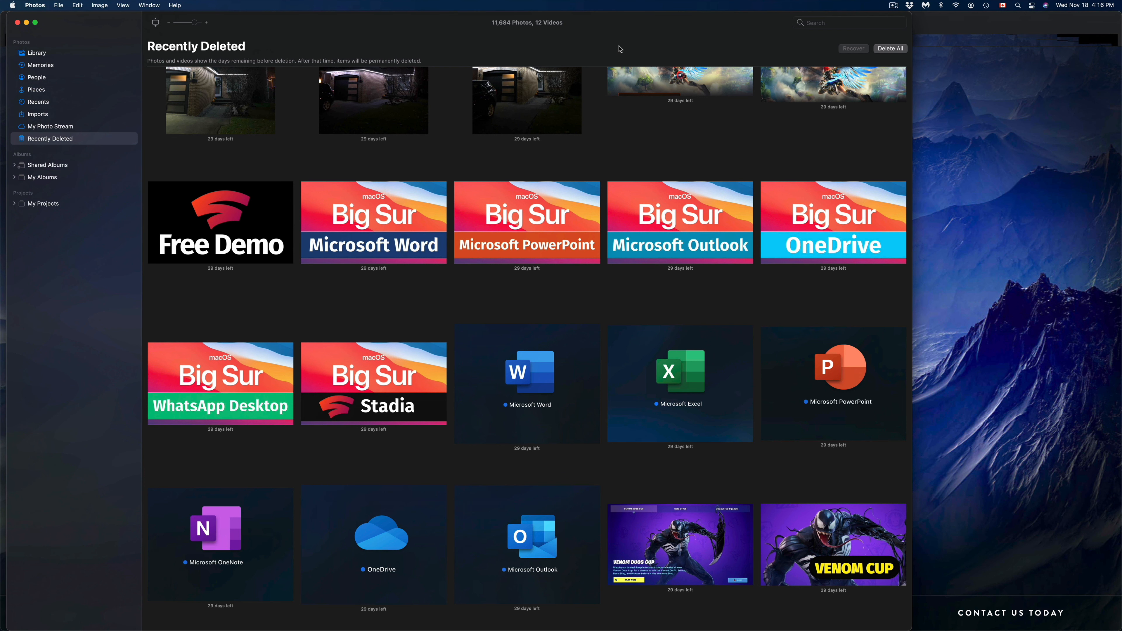
{"action": "mouse_move", "coordinate": [631, 154]}
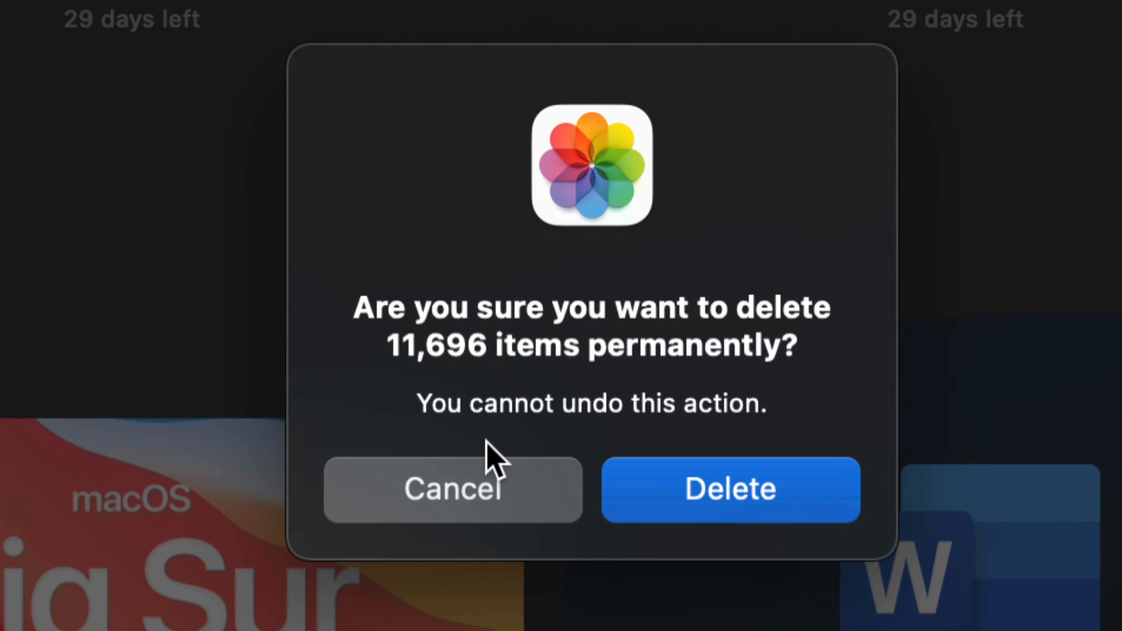
{"action": "mouse_move", "coordinate": [661, 351]}
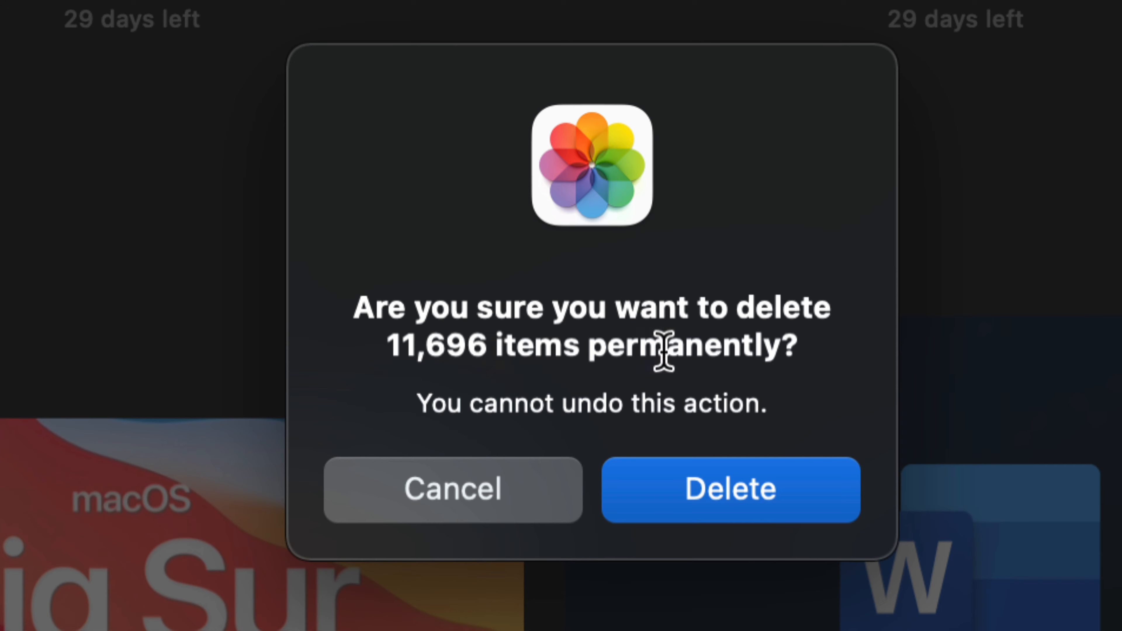
{"action": "mouse_move", "coordinate": [829, 476]}
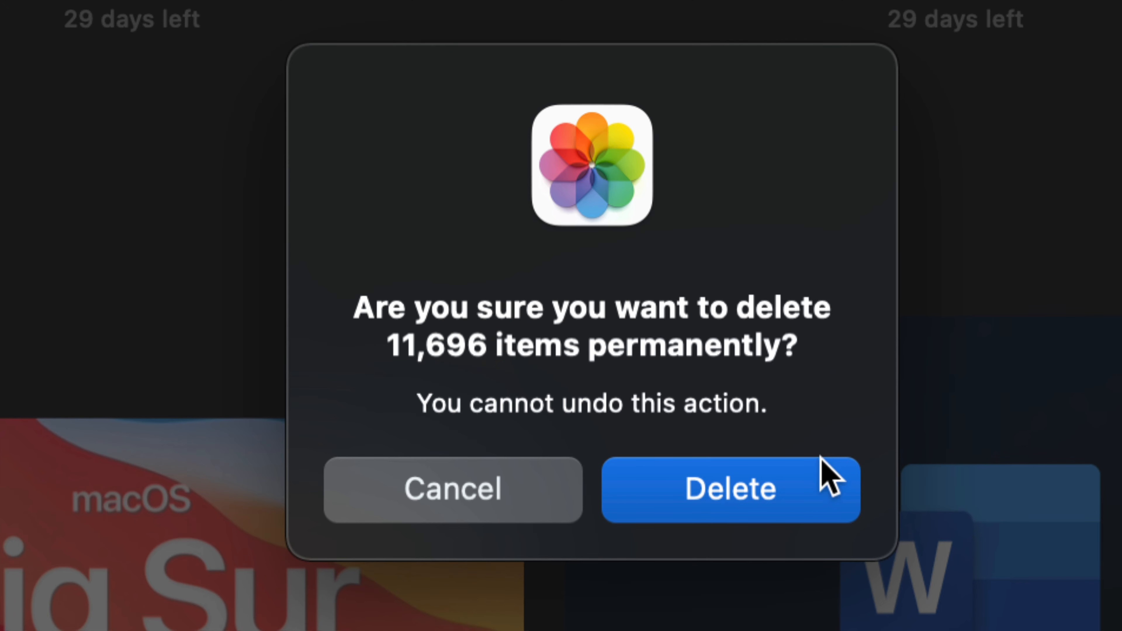
{"action": "mouse_move", "coordinate": [815, 479]}
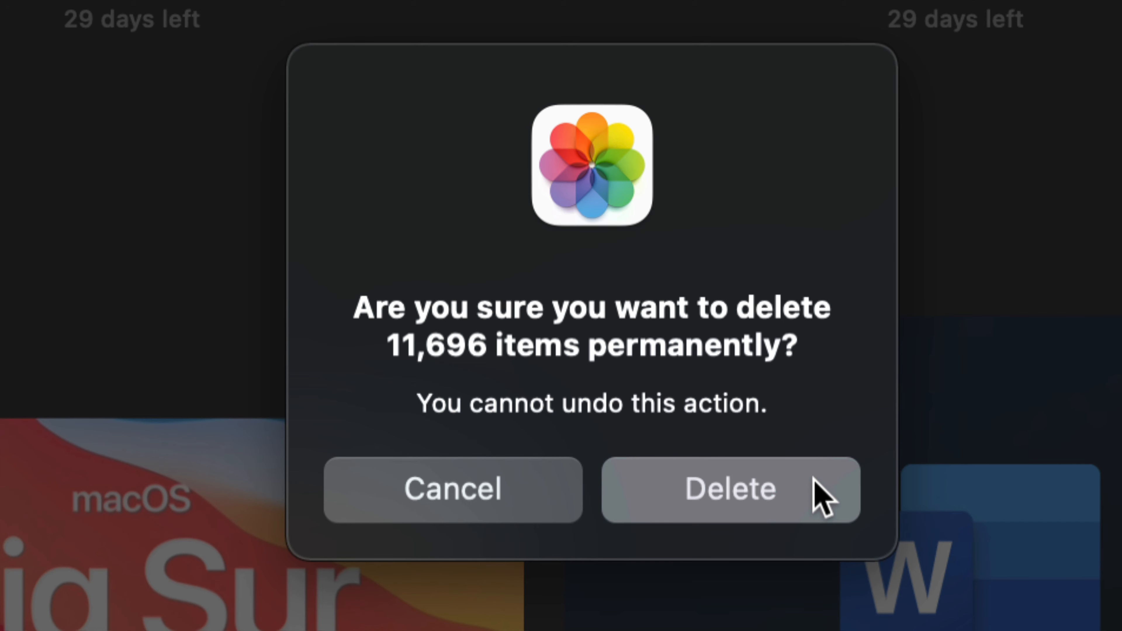
Confirm permanently deleting all 11,696 items in Recently Deleted
{"action": "left_click", "coordinate": [729, 490]}
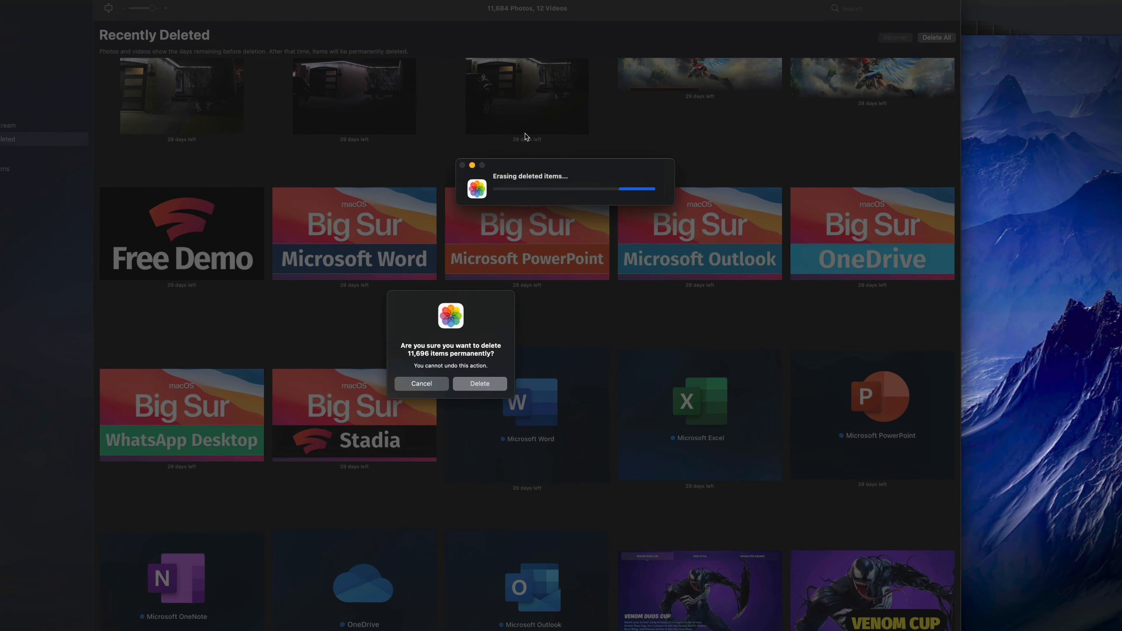
Let the Erasing deleted items progress finish until Recently Deleted shows No Items
{"action": "left_click", "coordinate": [479, 383]}
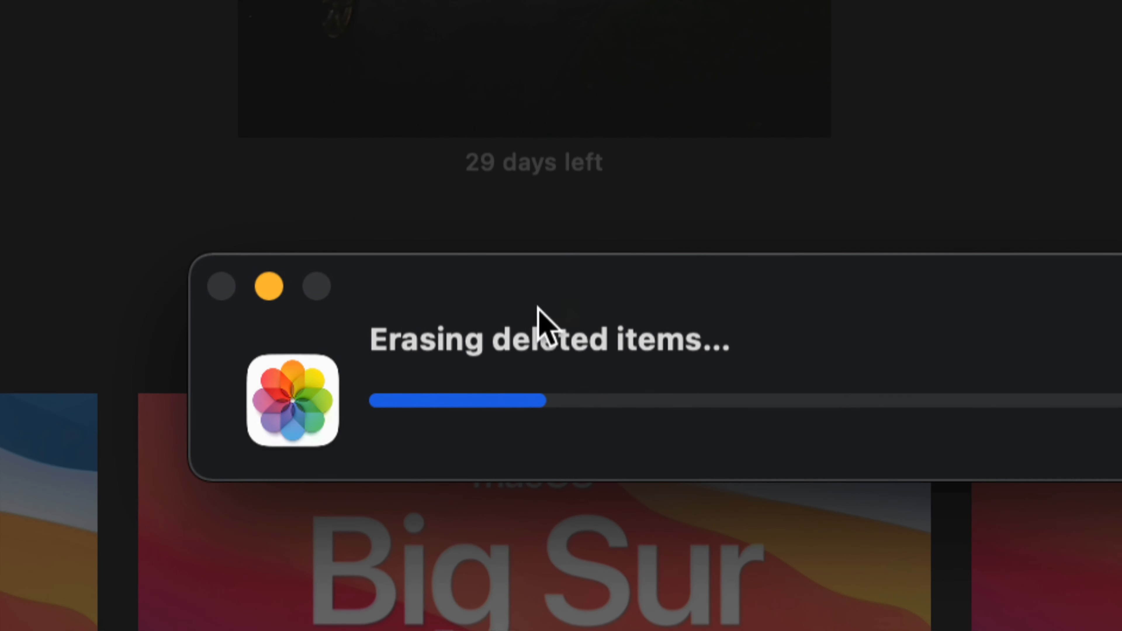
{"action": "mouse_move", "coordinate": [793, 342]}
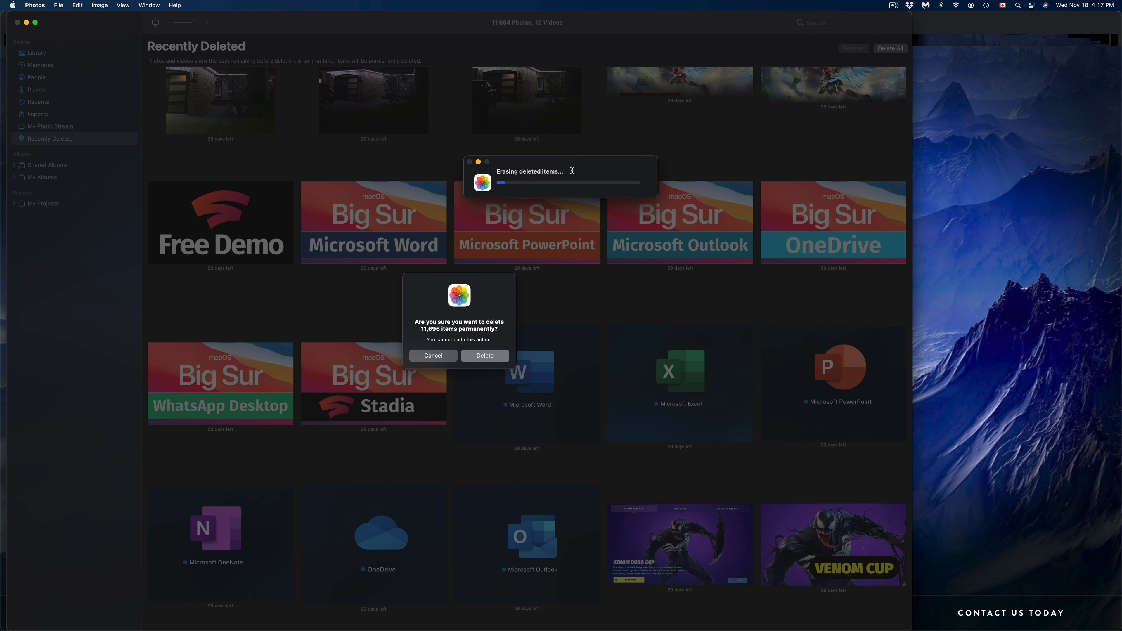
{"action": "left_click", "coordinate": [484, 356]}
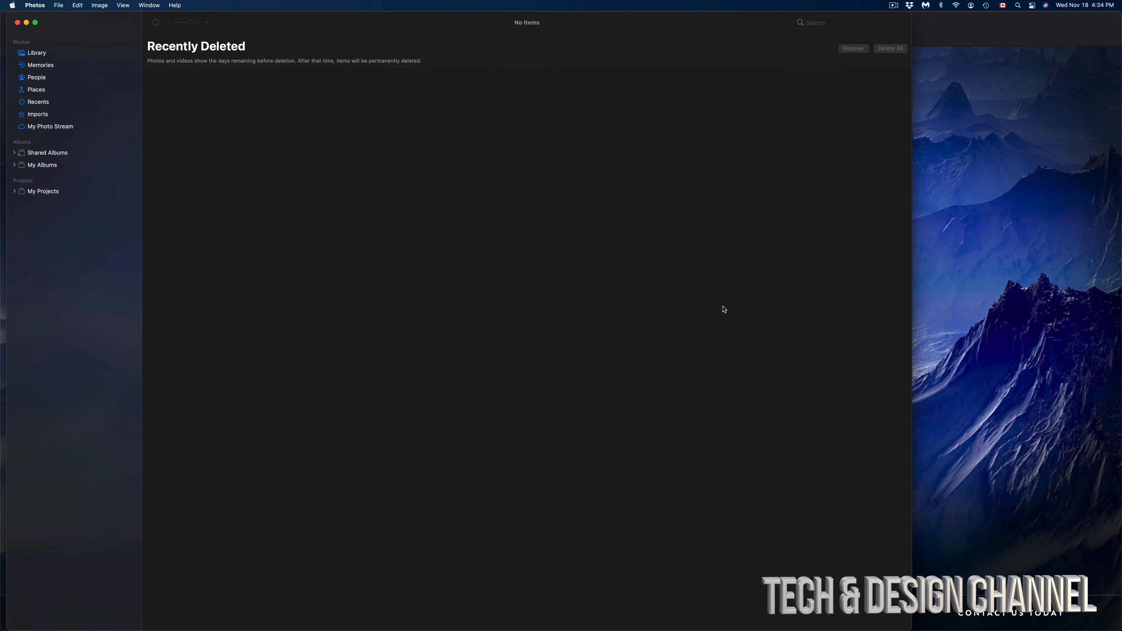
{"action": "mouse_move", "coordinate": [279, 15]}
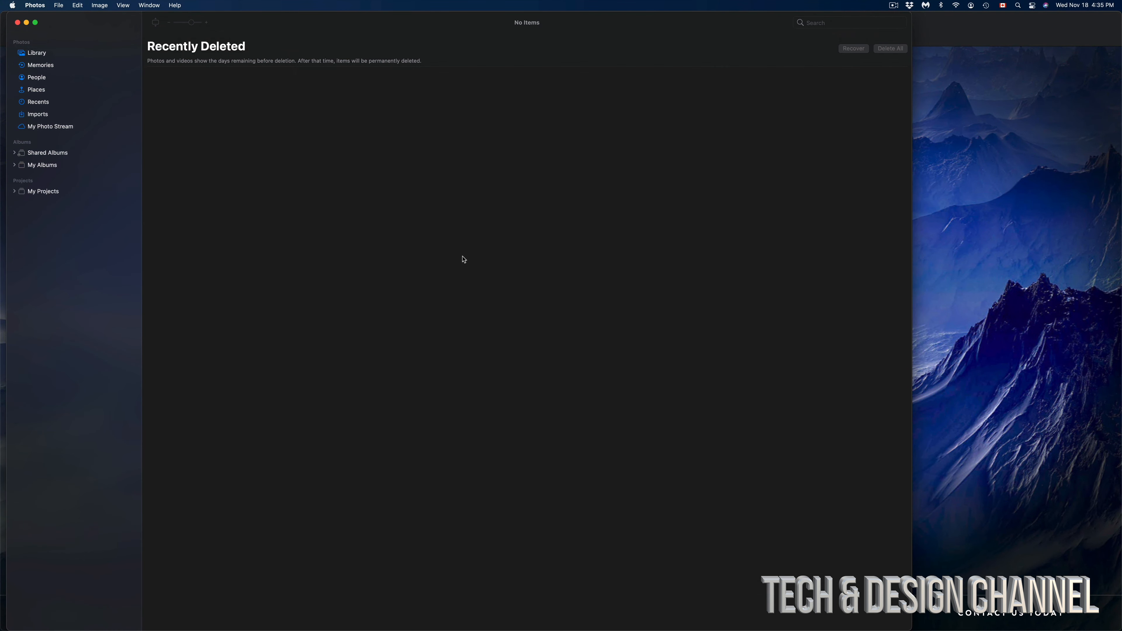
{"action": "mouse_move", "coordinate": [638, 247]}
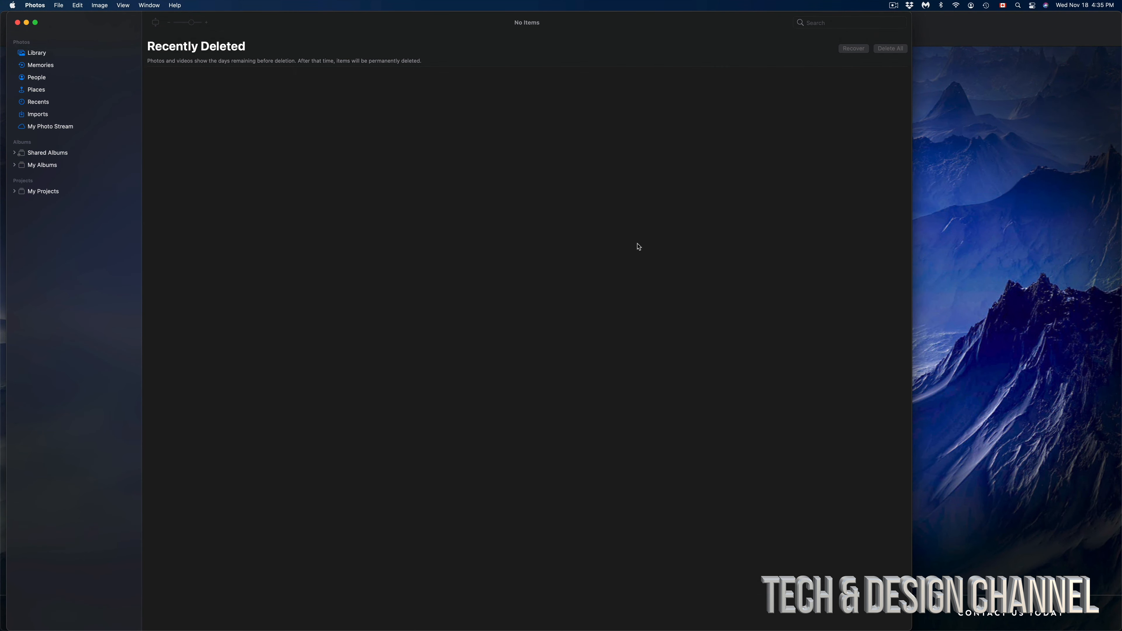